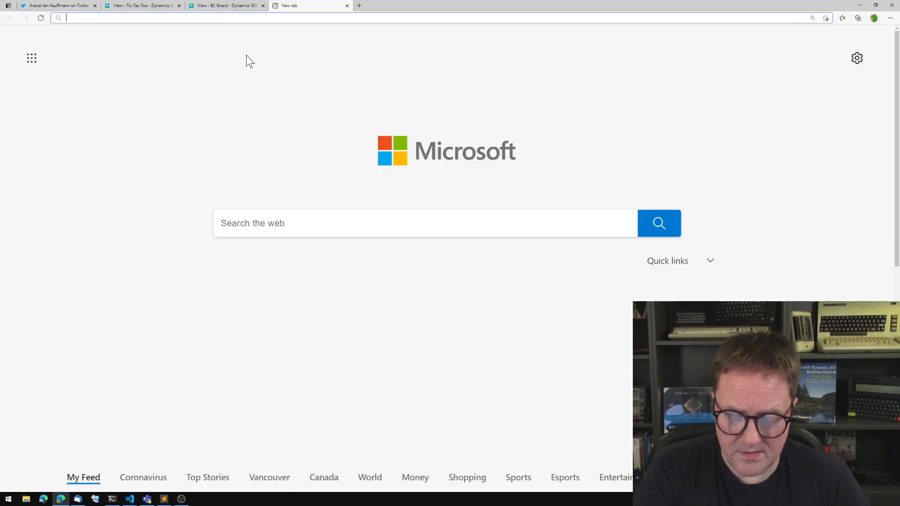
Open the kauffmann.nl blog in Edge, then switch to the tweet suggesting enums for AL texts.
{"action": "type", "text": "kauffmann."}
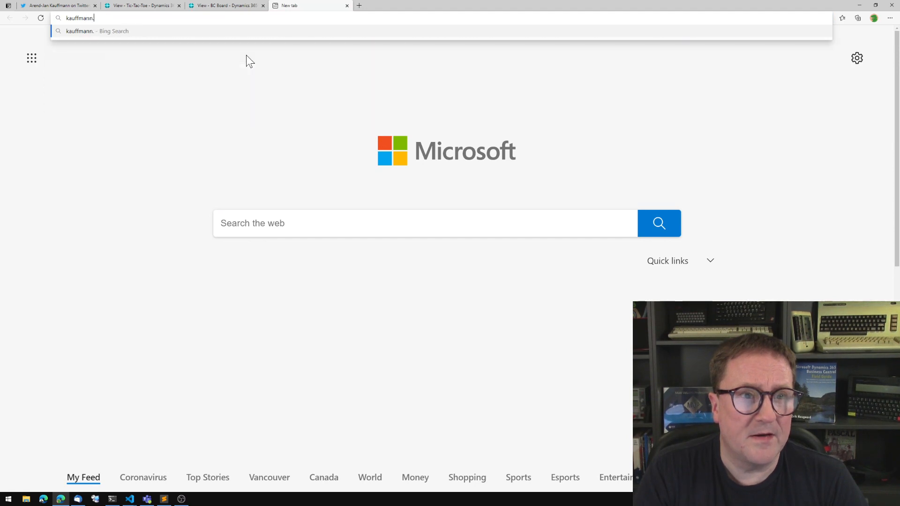
{"action": "key", "text": "Enter"}
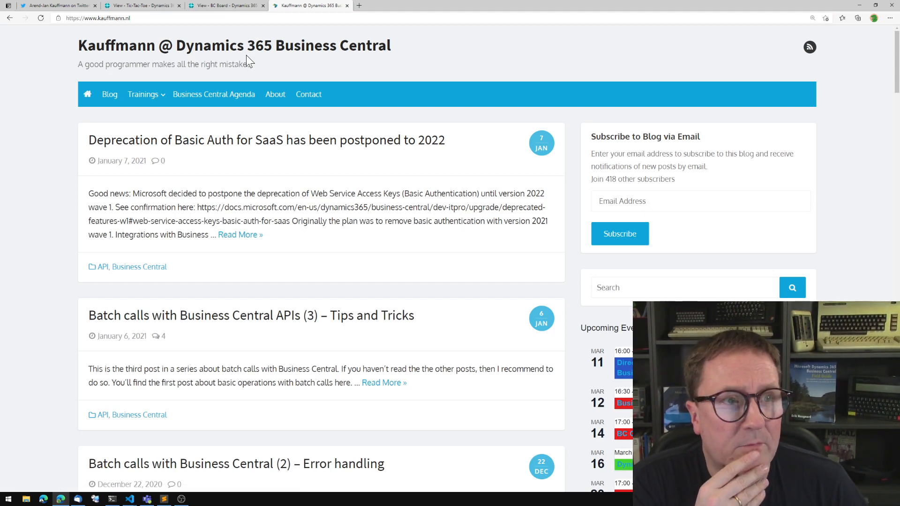
{"action": "left_click", "coordinate": [46, 8]}
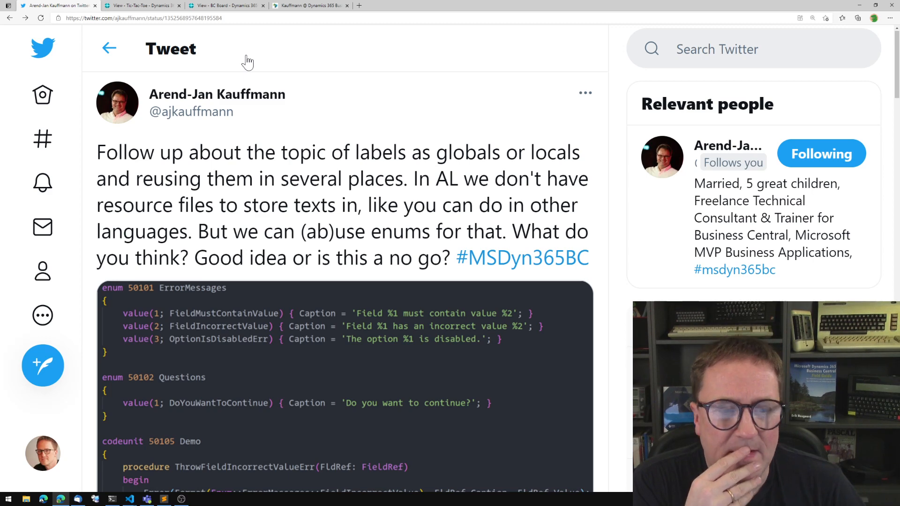
{"action": "scroll", "scroll_direction": "down", "scroll_amount": 3}
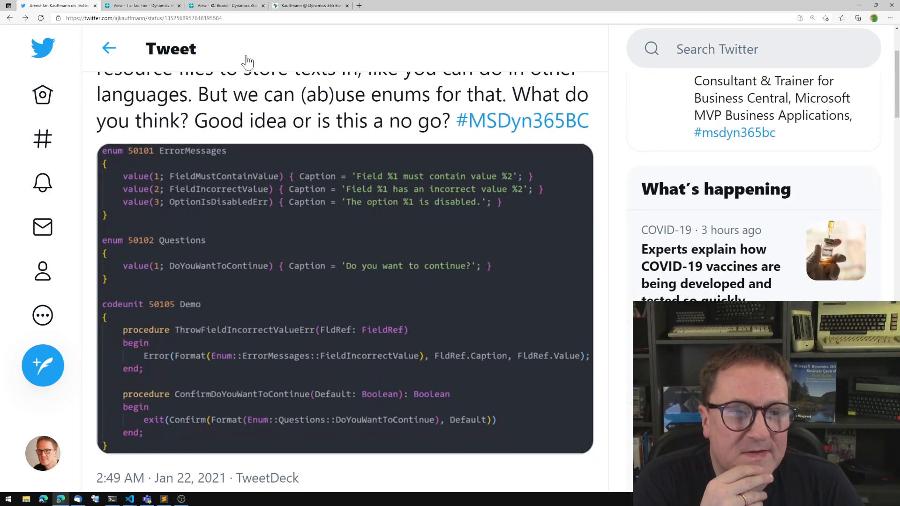
{"action": "mouse_move", "coordinate": [187, 159]}
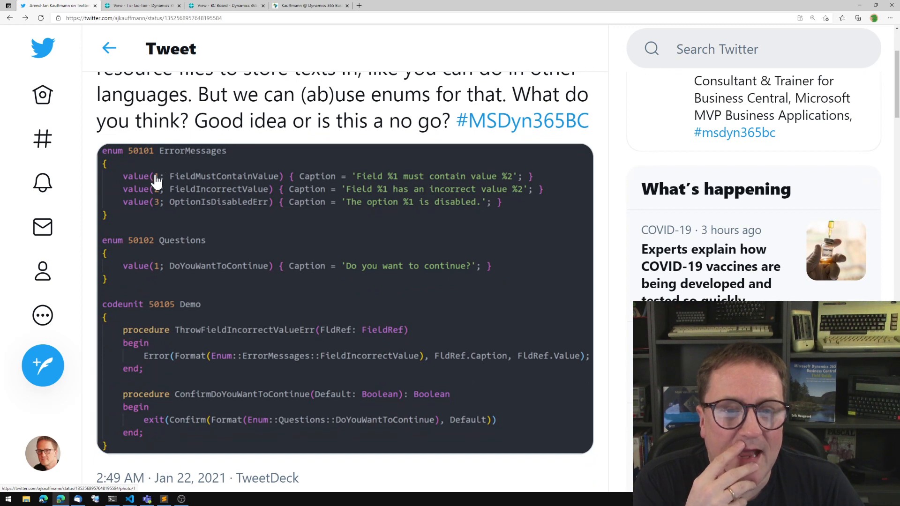
{"action": "mouse_move", "coordinate": [296, 165]}
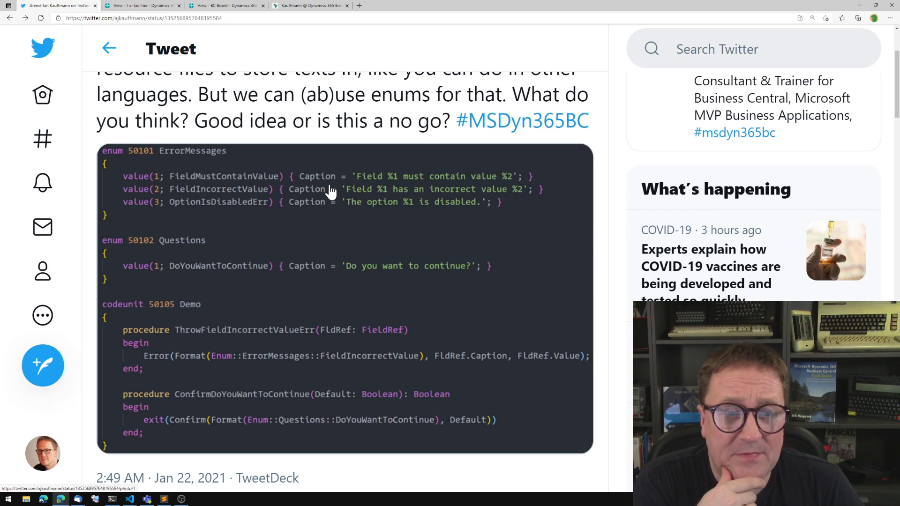
{"action": "scroll", "scroll_direction": "down", "scroll_amount": 3}
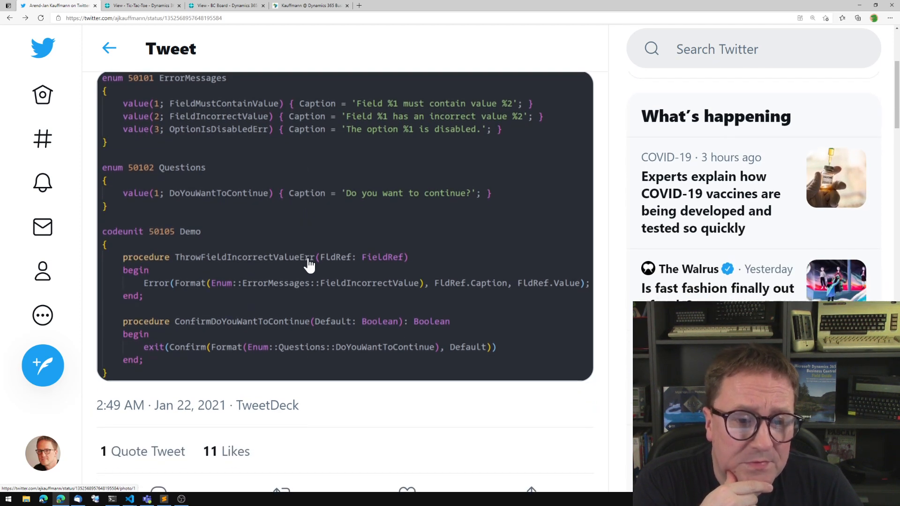
{"action": "mouse_move", "coordinate": [214, 289]}
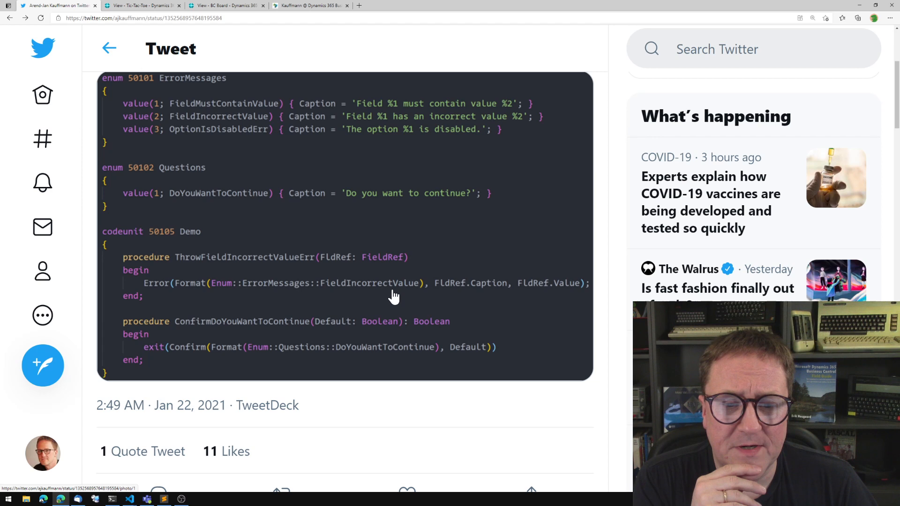
{"action": "mouse_move", "coordinate": [372, 301]}
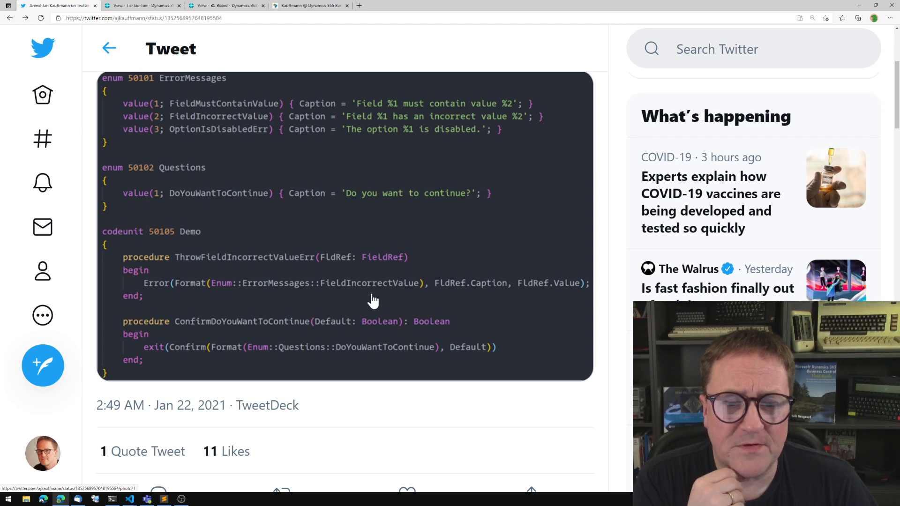
{"action": "mouse_move", "coordinate": [384, 266]}
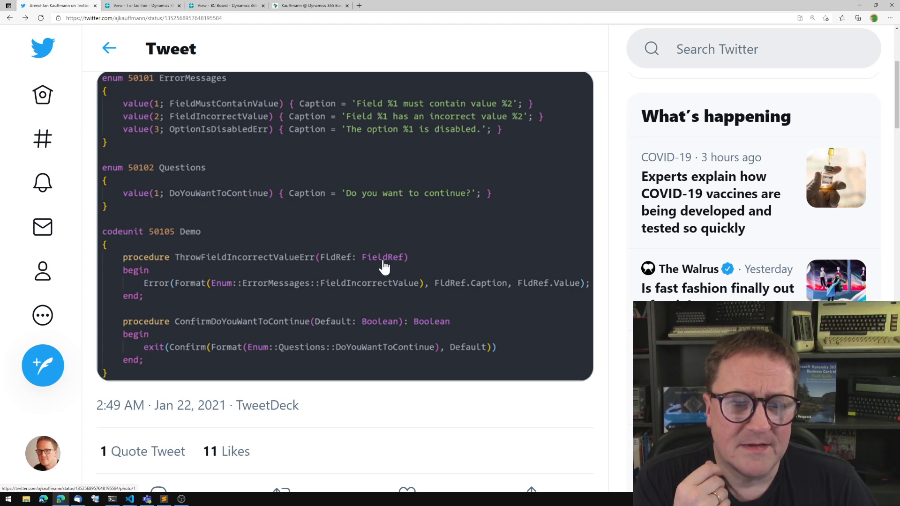
{"action": "mouse_move", "coordinate": [373, 289]}
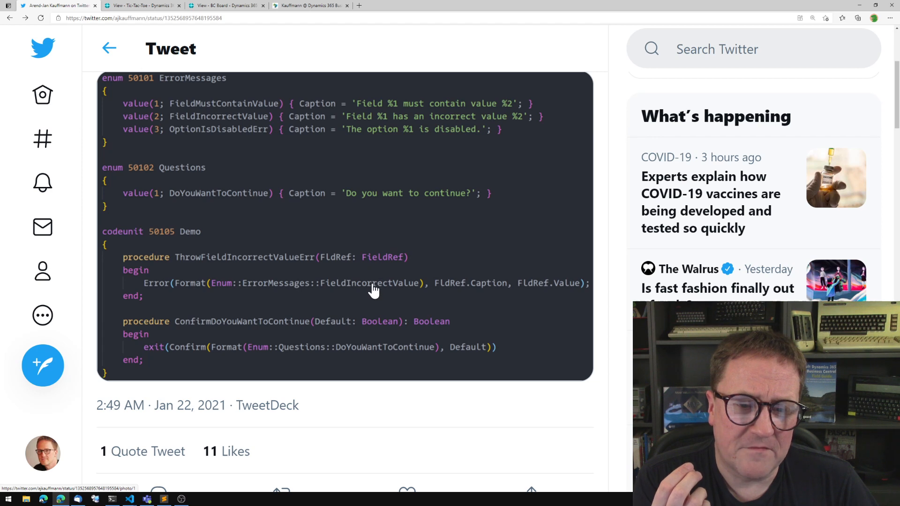
{"action": "mouse_move", "coordinate": [372, 301]}
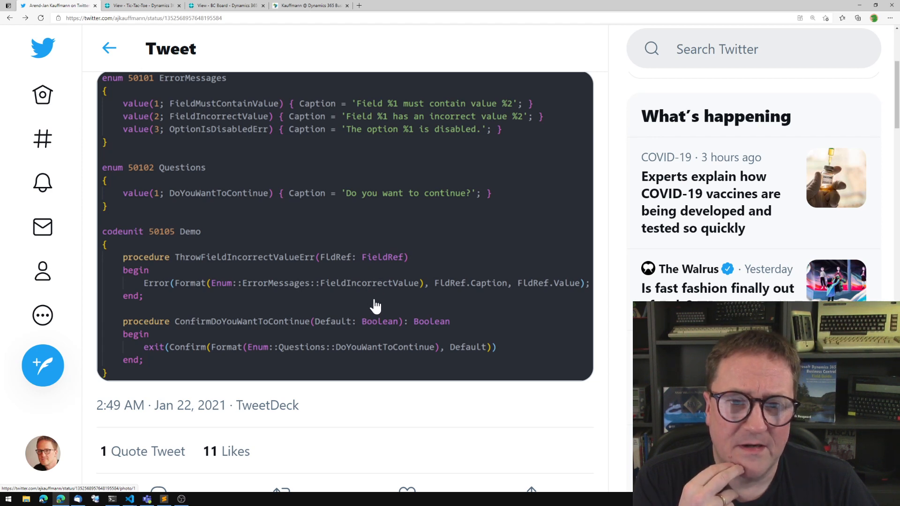
{"action": "mouse_move", "coordinate": [382, 206]}
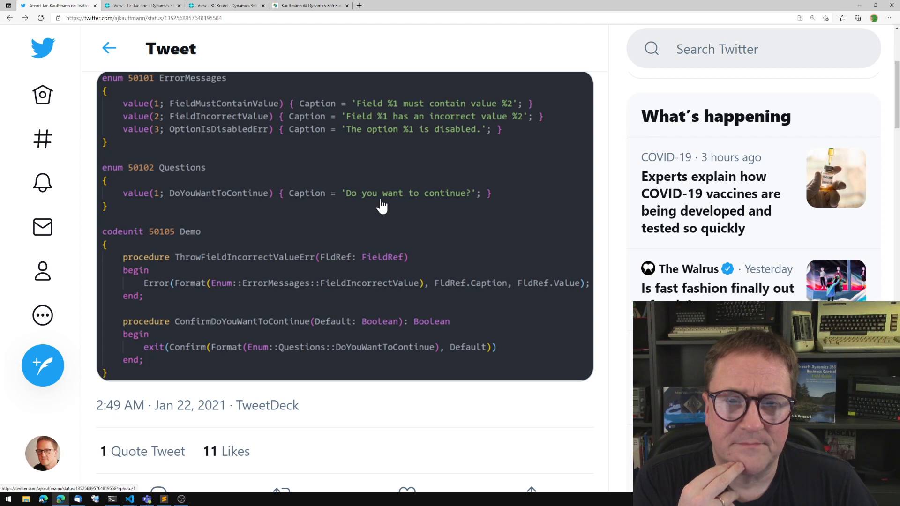
{"action": "mouse_move", "coordinate": [373, 212]}
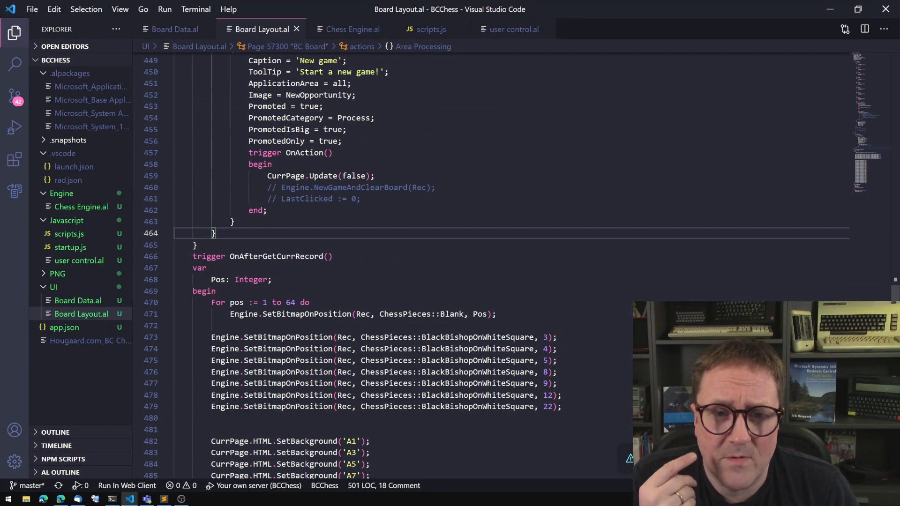
Scroll Board Layout.al down to the bishop SetBitmapOnPosition calls in OnAfterGetCurrRecord.
{"action": "scroll", "scroll_direction": "down", "scroll_amount": 3}
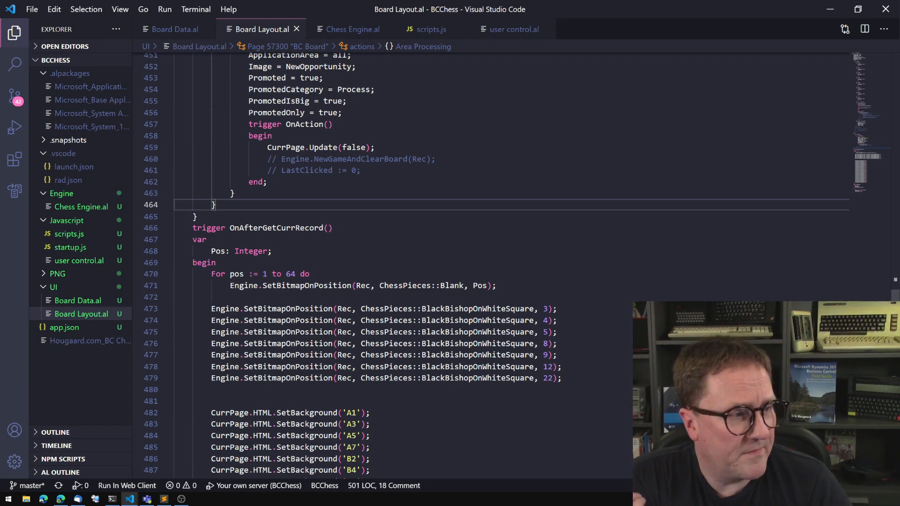
{"action": "scroll", "scroll_direction": "down", "scroll_amount": 3}
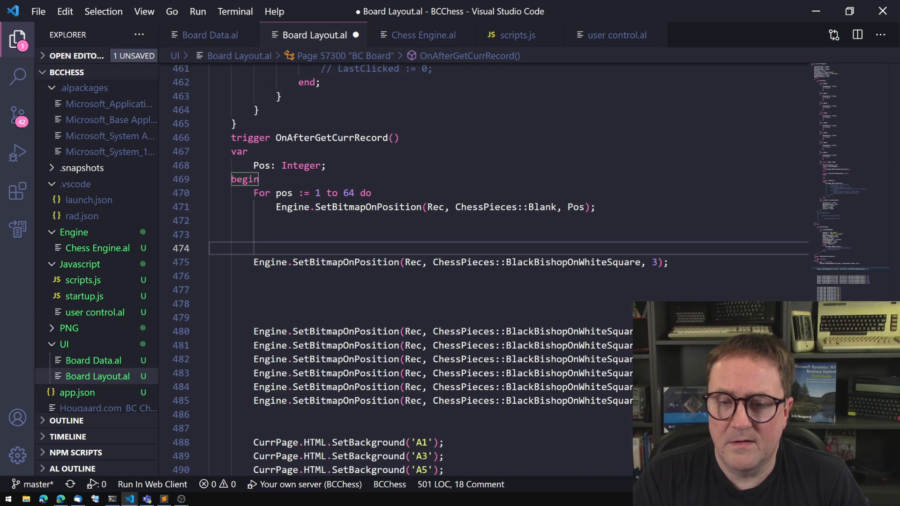
{"action": "mouse_move", "coordinate": [571, 262]}
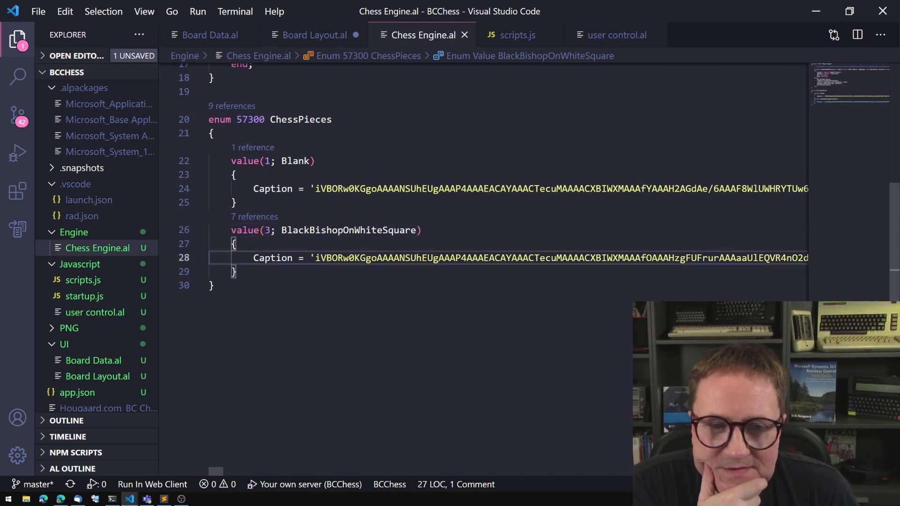
Scroll right across the ChessPieces enum's base64 bitmap captions in Chess Engine.al.
{"action": "scroll", "scroll_direction": "right", "scroll_amount": 3}
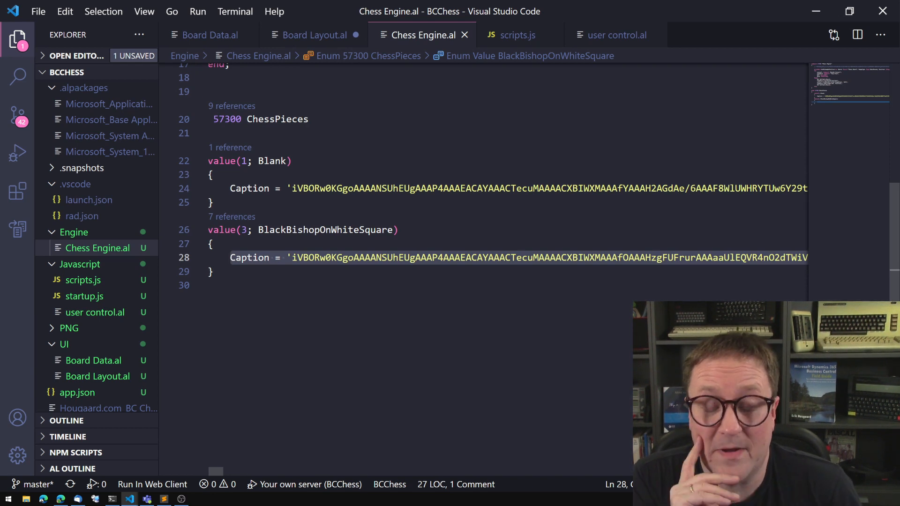
{"action": "mouse_move", "coordinate": [795, 262]}
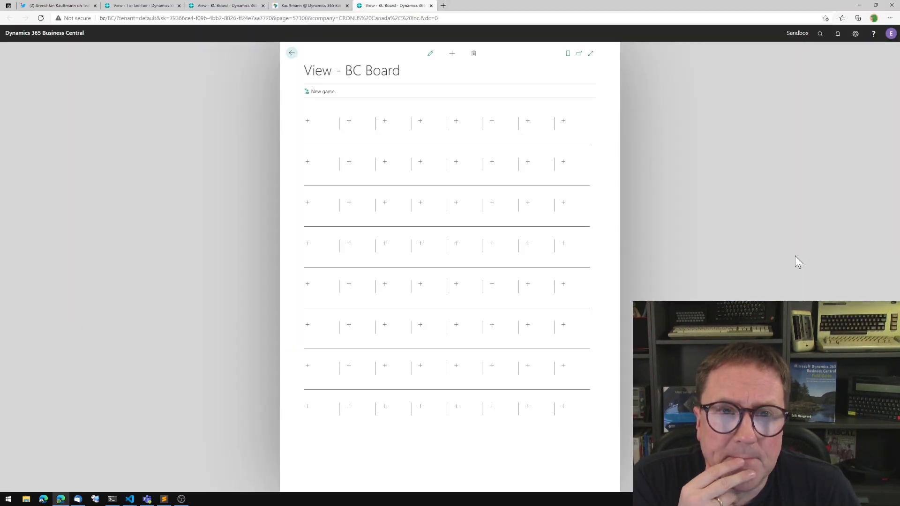
Open the BC Chess board record and scroll down through the rendered bishop squares.
{"action": "left_click", "coordinate": [322, 92]}
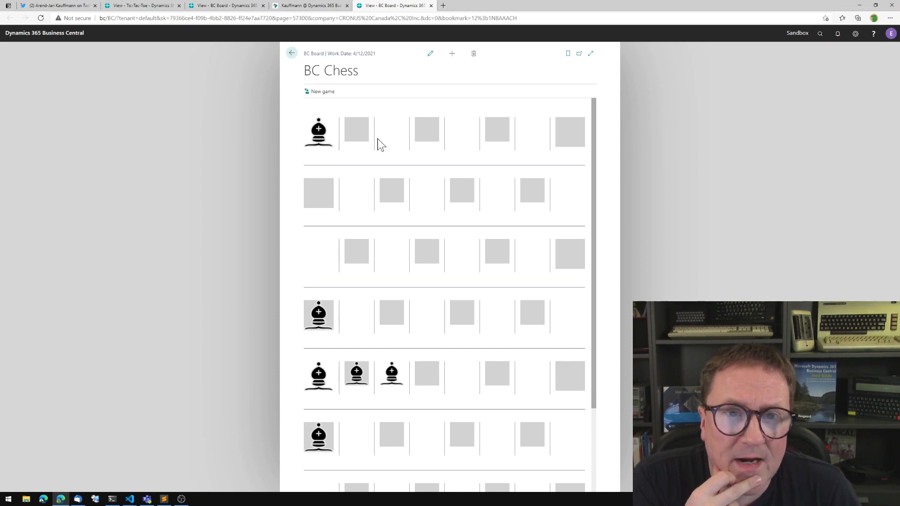
{"action": "scroll", "scroll_direction": "down", "scroll_amount": 3}
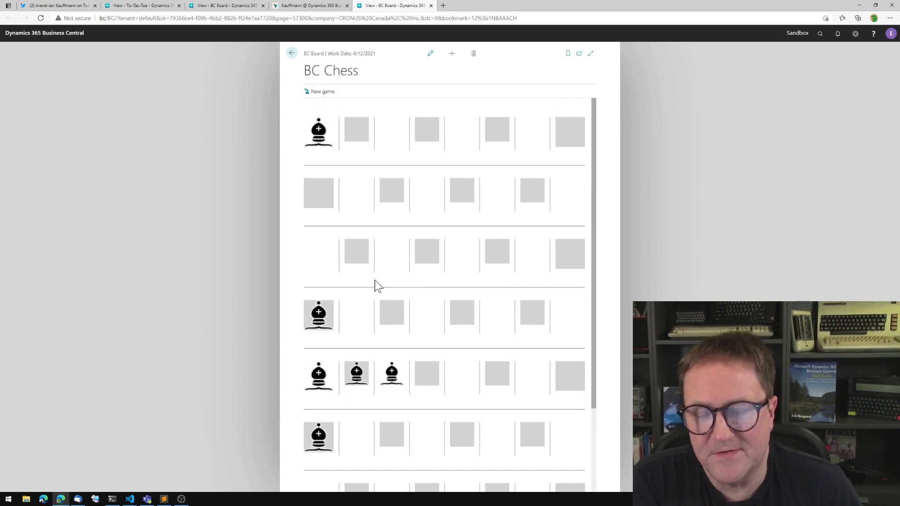
{"action": "mouse_move", "coordinate": [440, 221]}
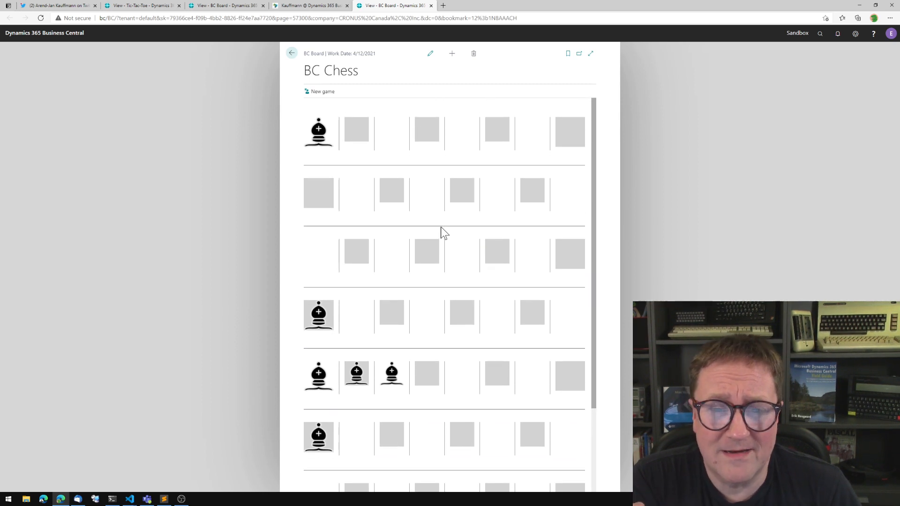
{"action": "mouse_move", "coordinate": [468, 116]}
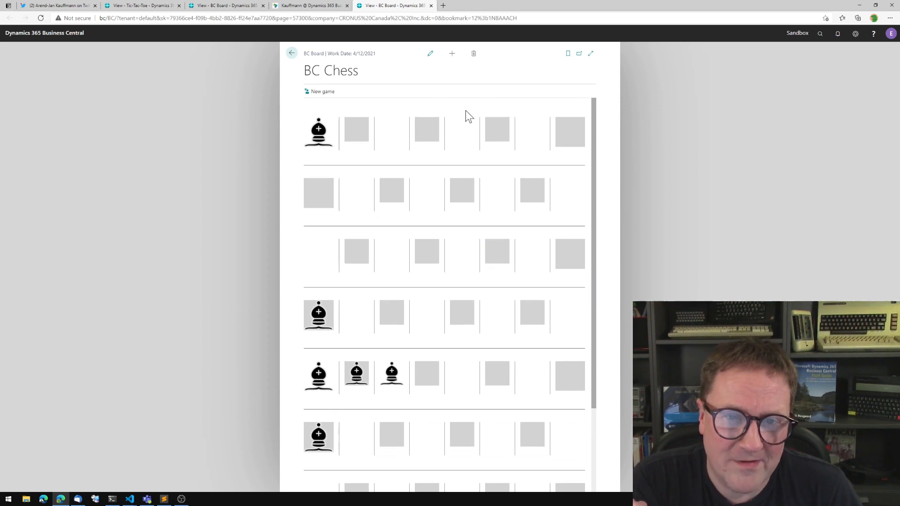
{"action": "scroll", "scroll_direction": "down", "scroll_amount": 3}
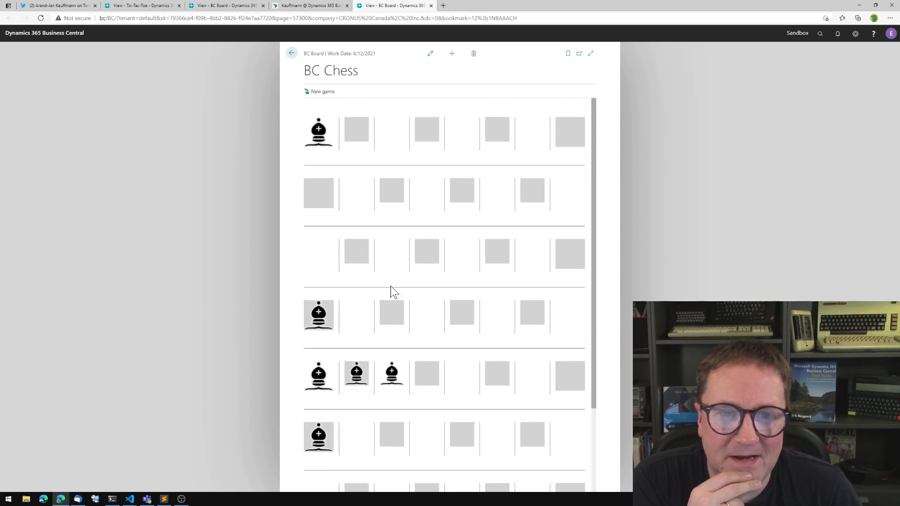
{"action": "scroll", "scroll_direction": "down", "scroll_amount": 3}
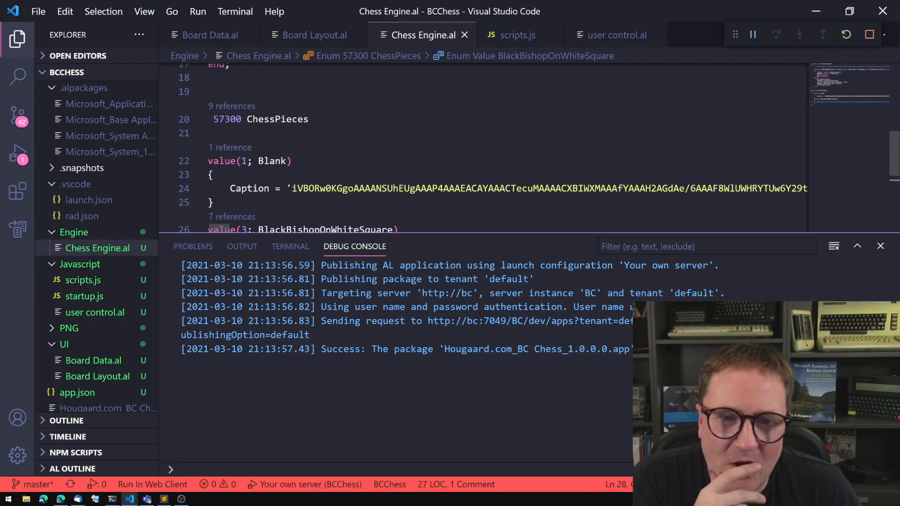
Switch back to the browser showing the tweet about enum captions.
{"action": "left_click", "coordinate": [880, 246]}
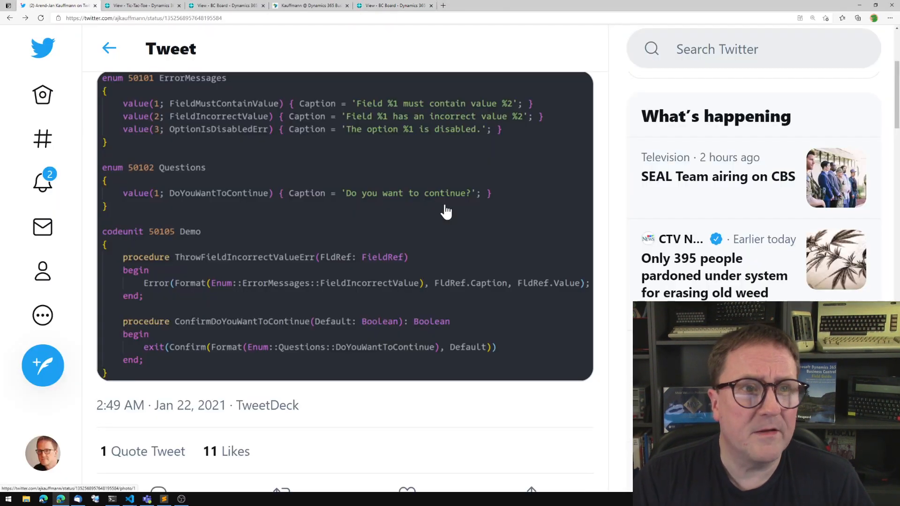
Start a new tic-tac-toe game, play moves to a draw, and dismiss 'The only winning move...'.
{"action": "left_click", "coordinate": [136, 7]}
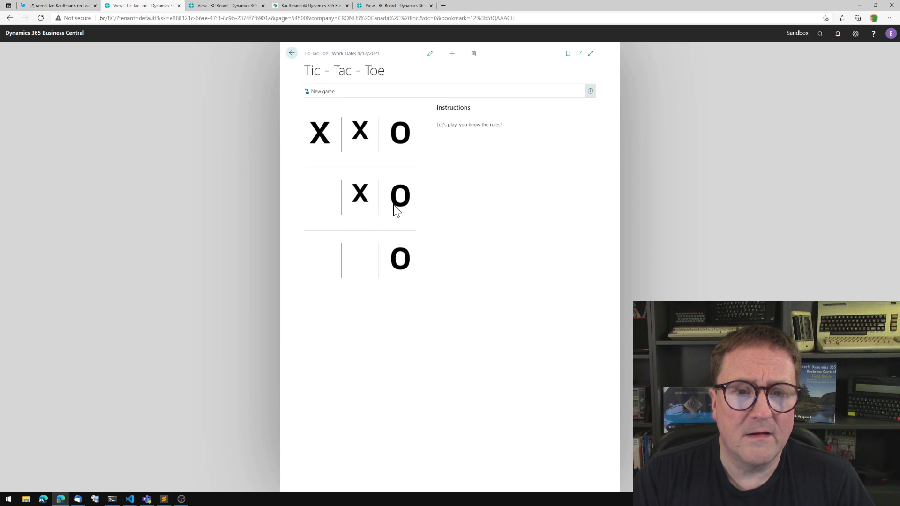
{"action": "mouse_move", "coordinate": [326, 111]}
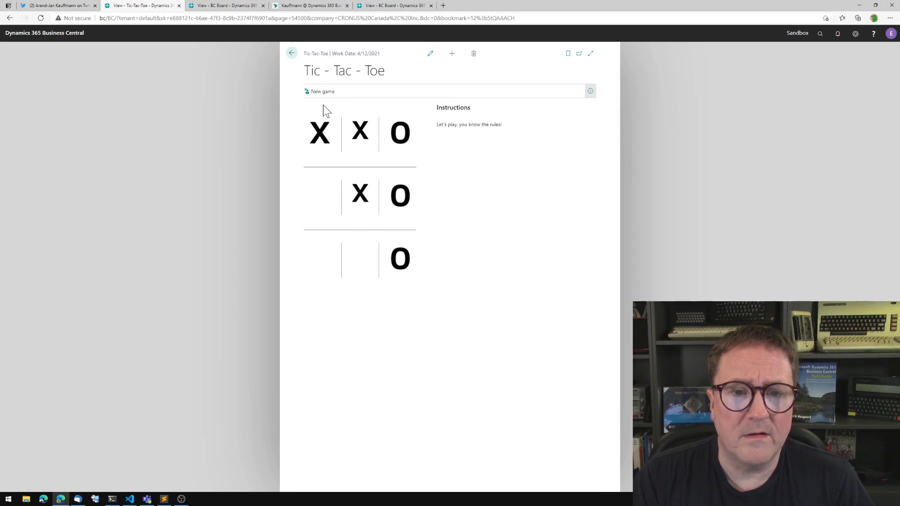
{"action": "left_click", "coordinate": [322, 91]}
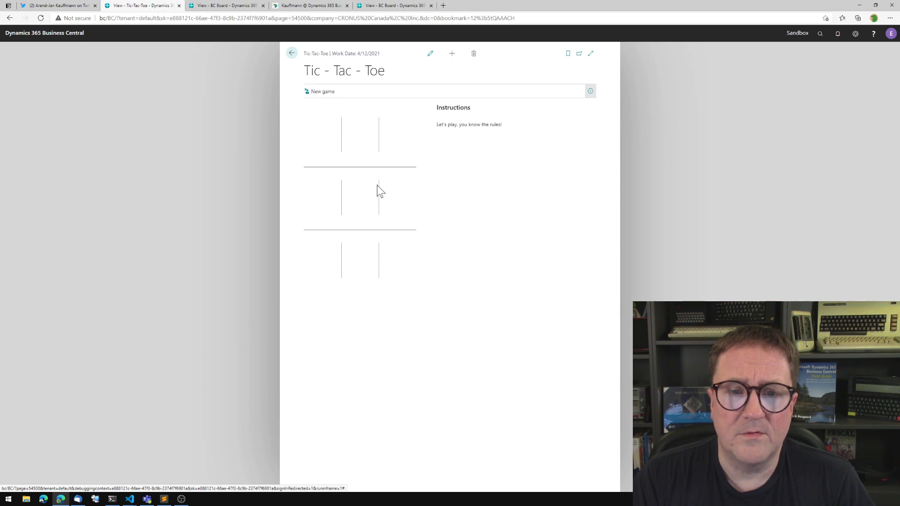
{"action": "left_click", "coordinate": [359, 195]}
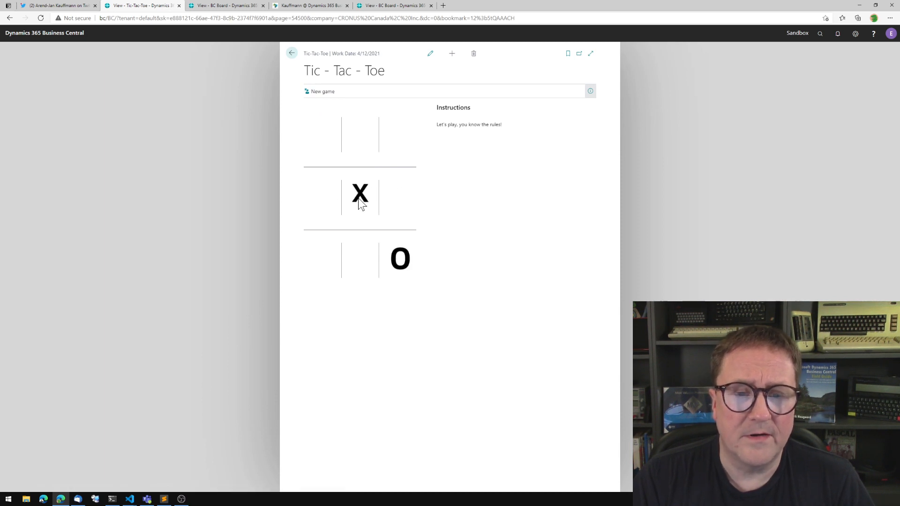
{"action": "left_click", "coordinate": [399, 140]}
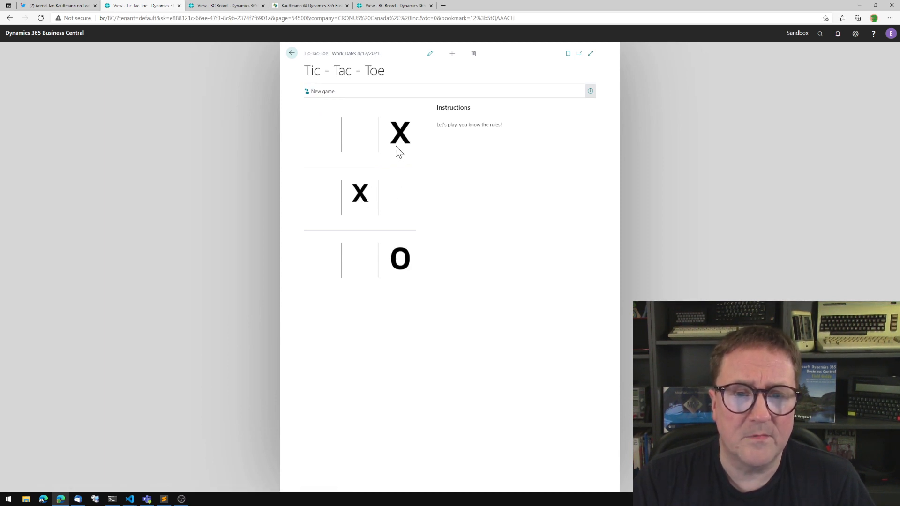
{"action": "left_click", "coordinate": [319, 259]}
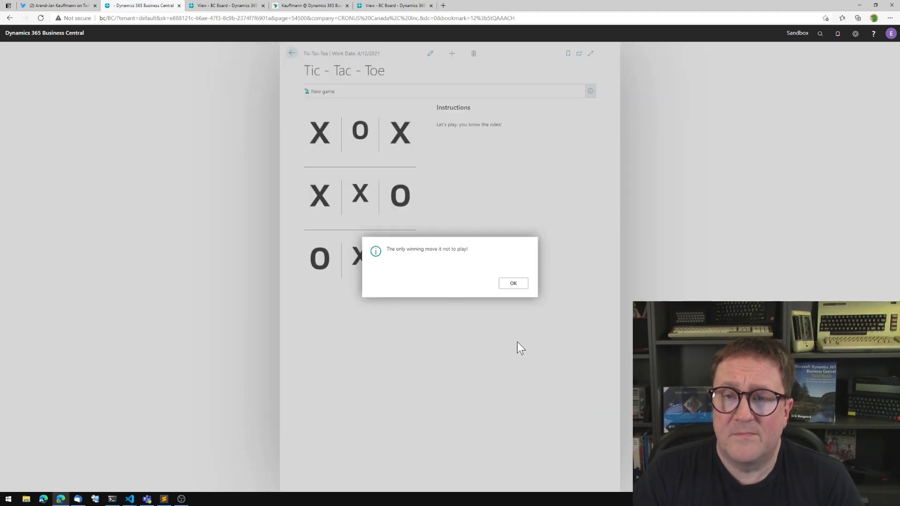
{"action": "mouse_move", "coordinate": [495, 285]}
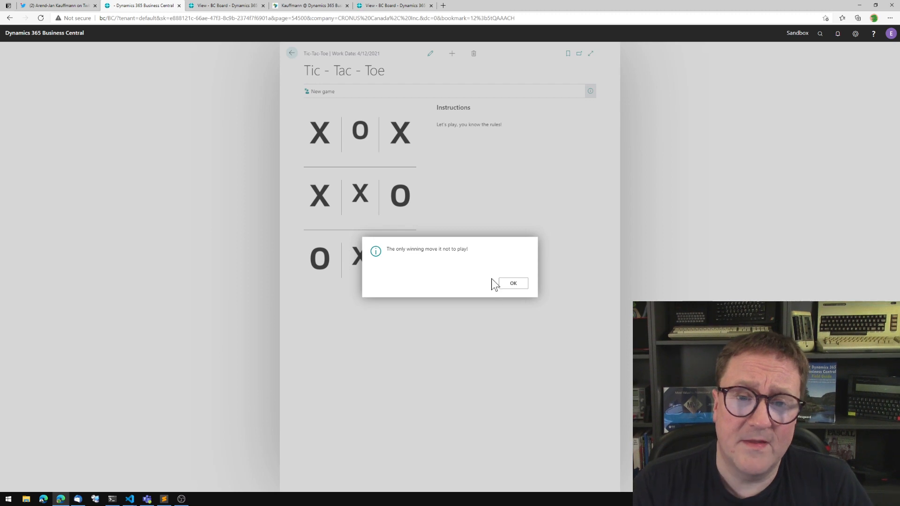
{"action": "left_click", "coordinate": [512, 283]}
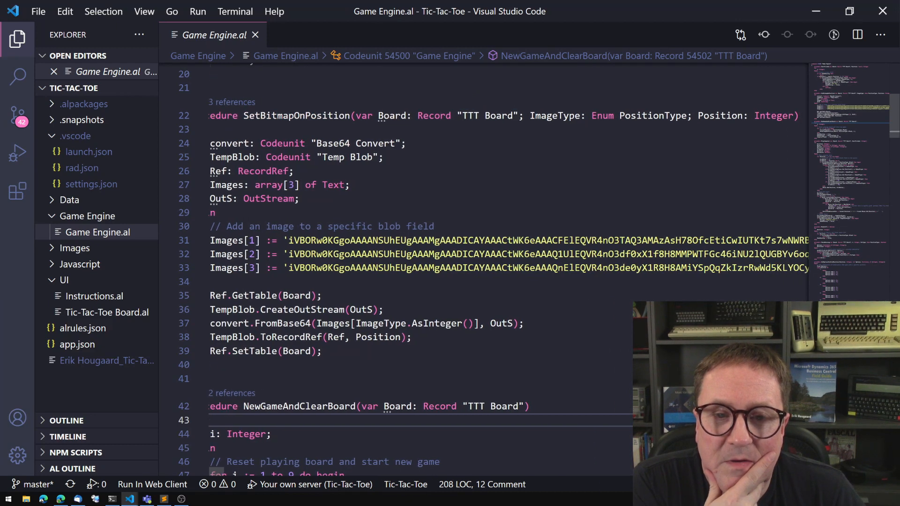
Scroll Game Engine.al to the PositionType enum with its Blank, X and O values.
{"action": "scroll", "scroll_direction": "right", "scroll_amount": 3}
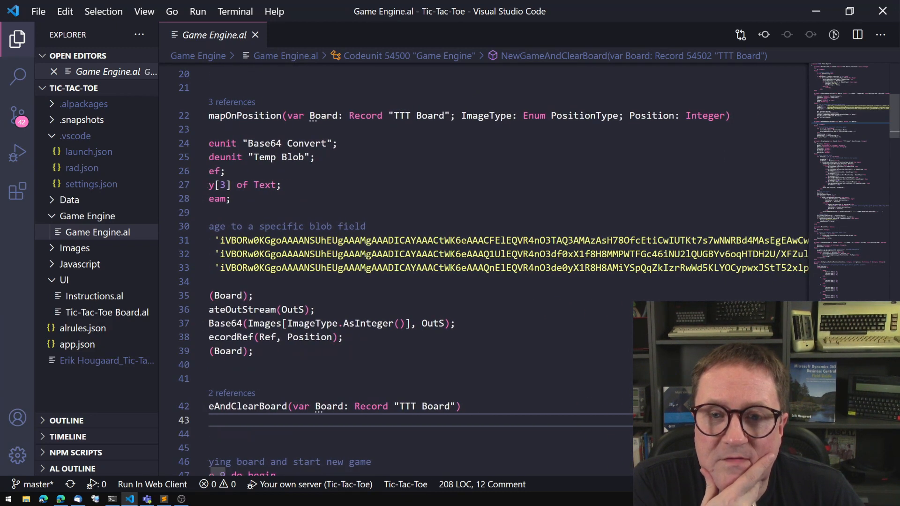
{"action": "mouse_move", "coordinate": [584, 115]}
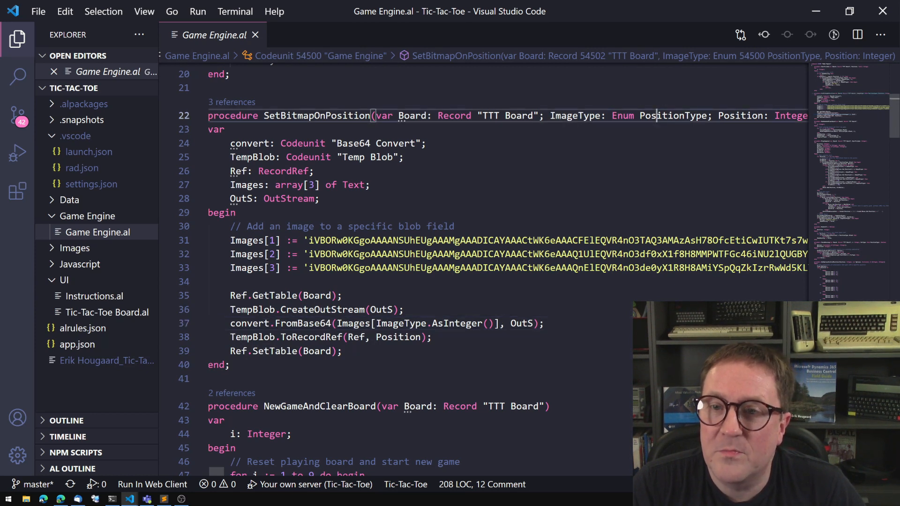
{"action": "mouse_move", "coordinate": [672, 115]}
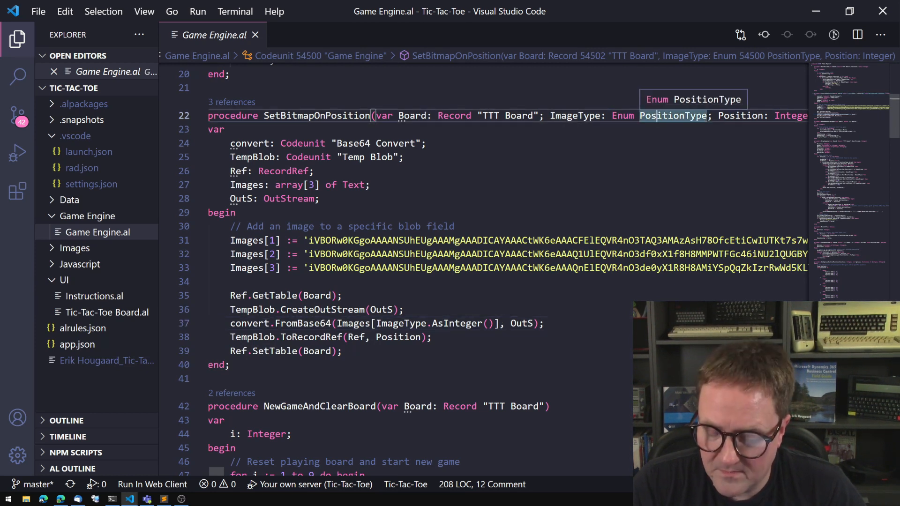
{"action": "scroll", "scroll_direction": "down", "scroll_amount": 3}
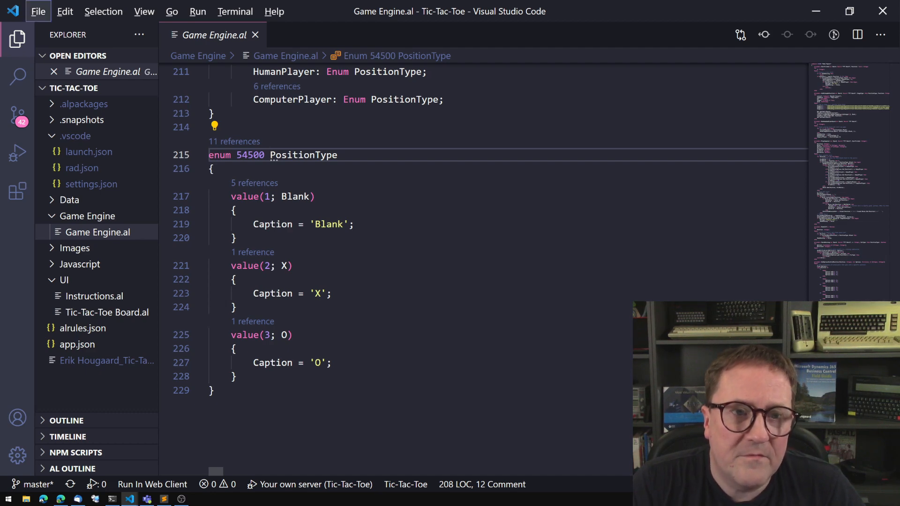
Paste base64 image lines into the enum as Blank's caption, then move to Chess Engine.al.
{"action": "scroll", "scroll_direction": "up", "scroll_amount": 3}
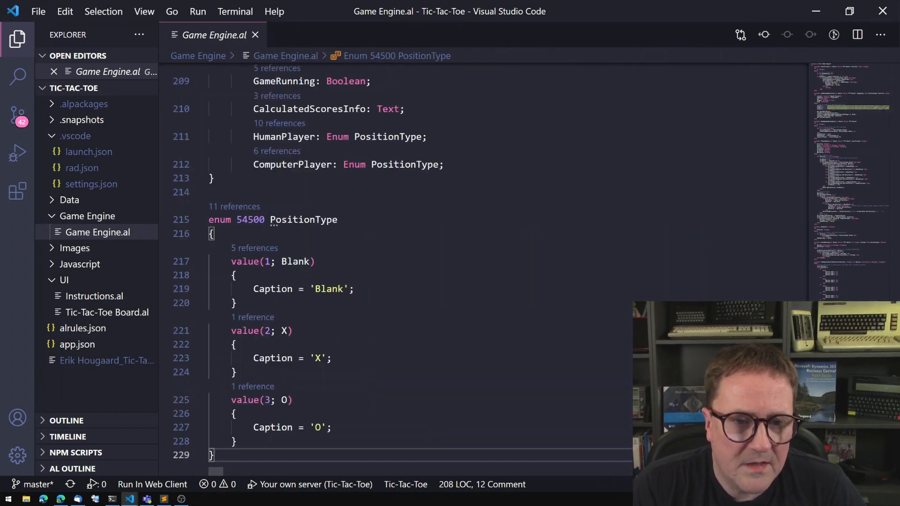
{"action": "key", "text": "Enter"}
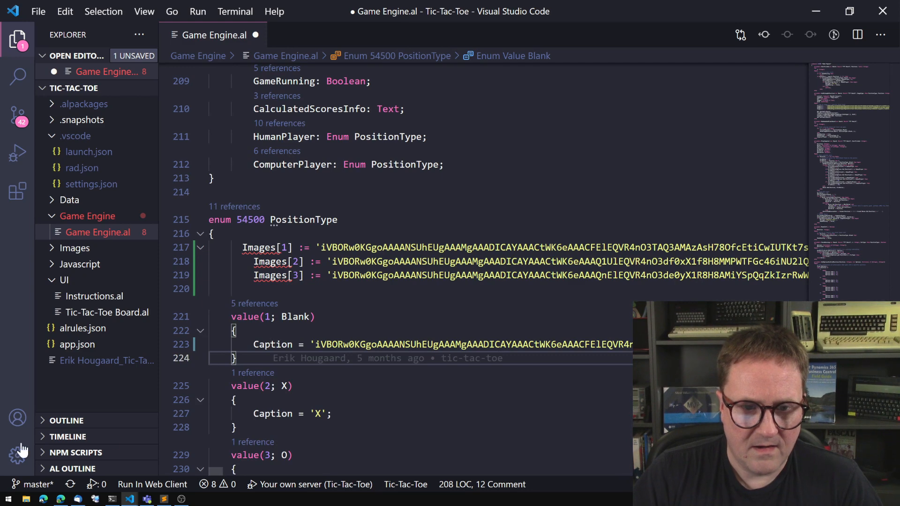
{"action": "left_click", "coordinate": [320, 413]}
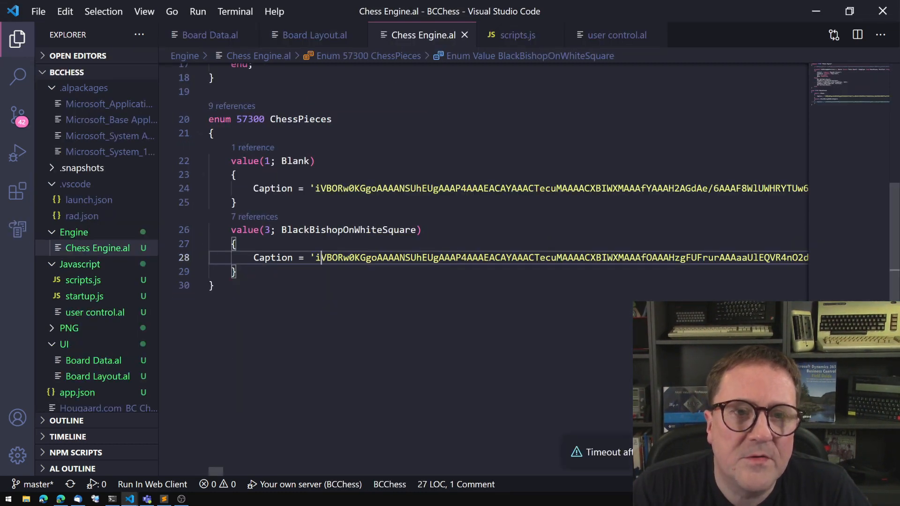
Open the BCChess Board Layout.al, then return to the Tic-Tac-Toe Game Engine.al.
{"action": "left_click", "coordinate": [315, 35]}
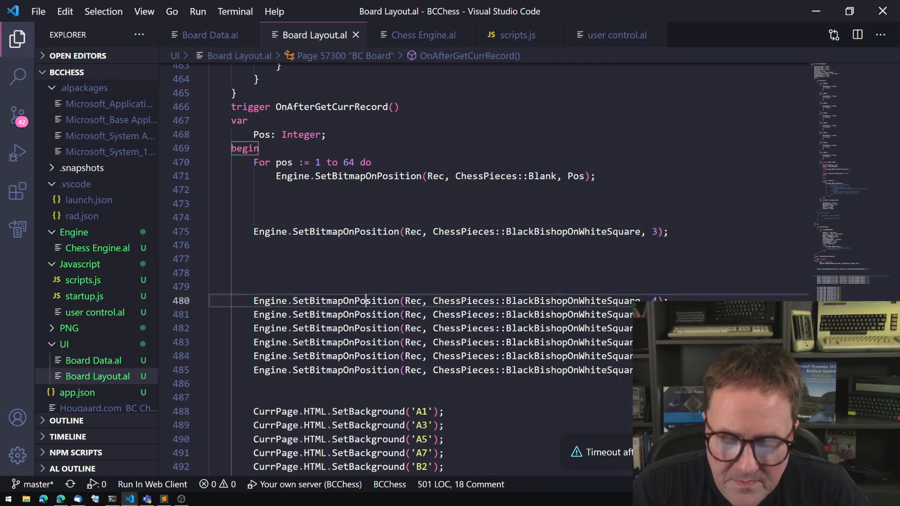
{"action": "left_click", "coordinate": [422, 35]}
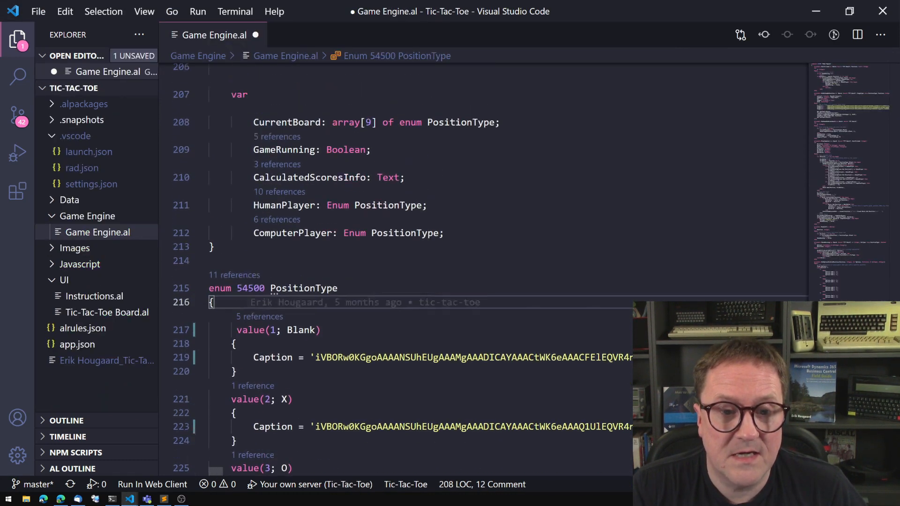
Replace the Images array lookup with convert.FromBase64 of the formatted ImageType caption.
{"action": "scroll", "scroll_direction": "up", "scroll_amount": 3}
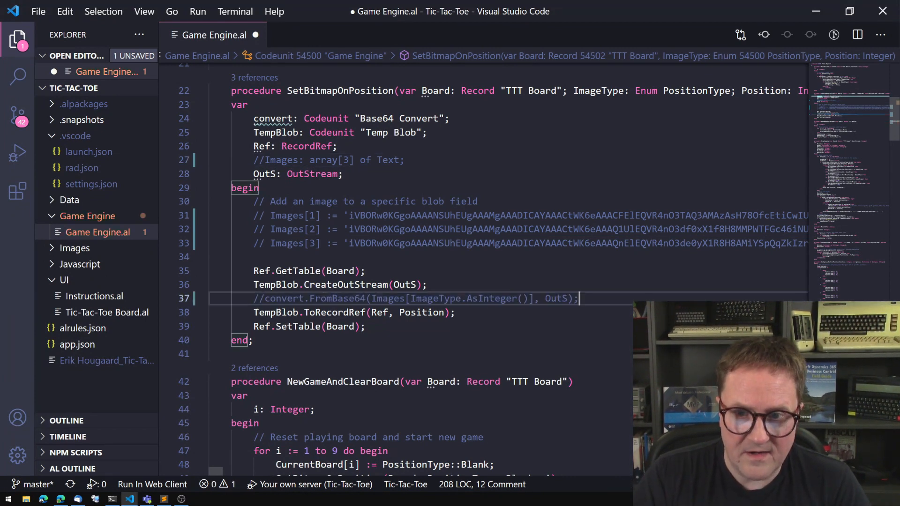
{"action": "type", "text": "convert.FromBase64(Images[ImageType.AsInteger()], OutS);"}
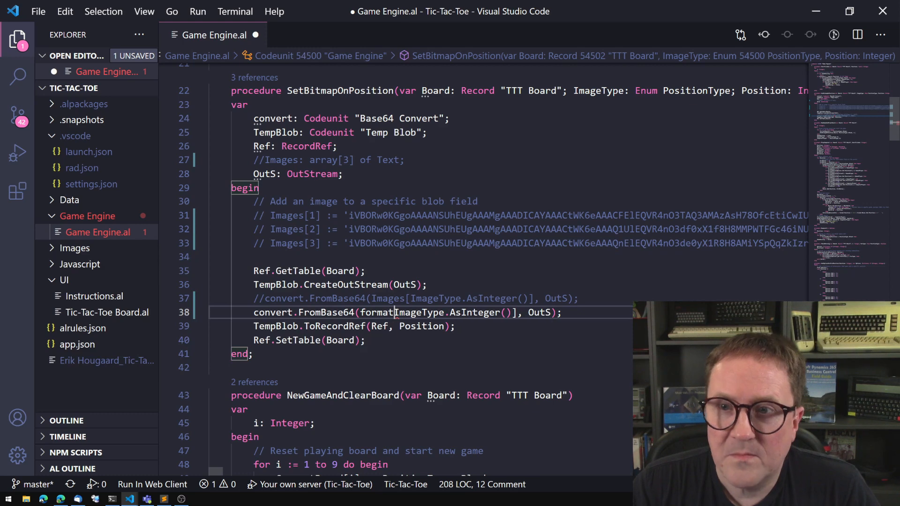
{"action": "type", "text": "("}
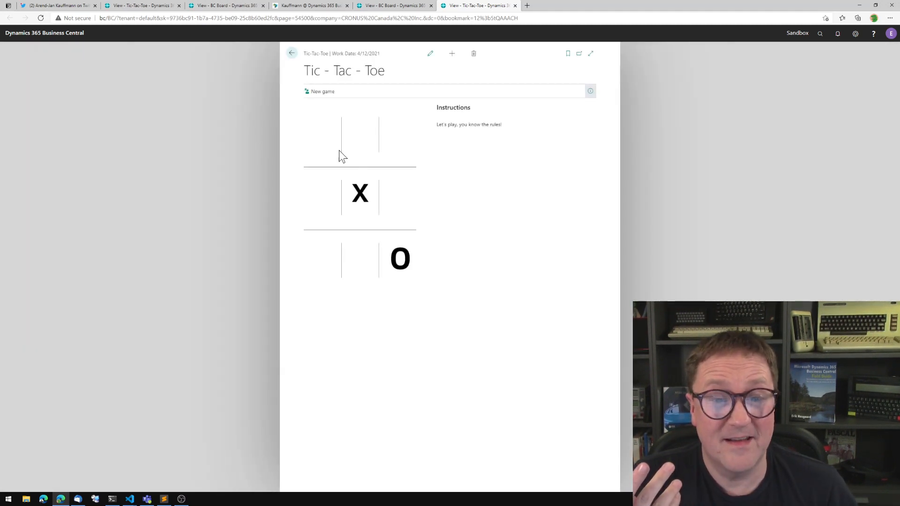
{"action": "mouse_move", "coordinate": [326, 128]}
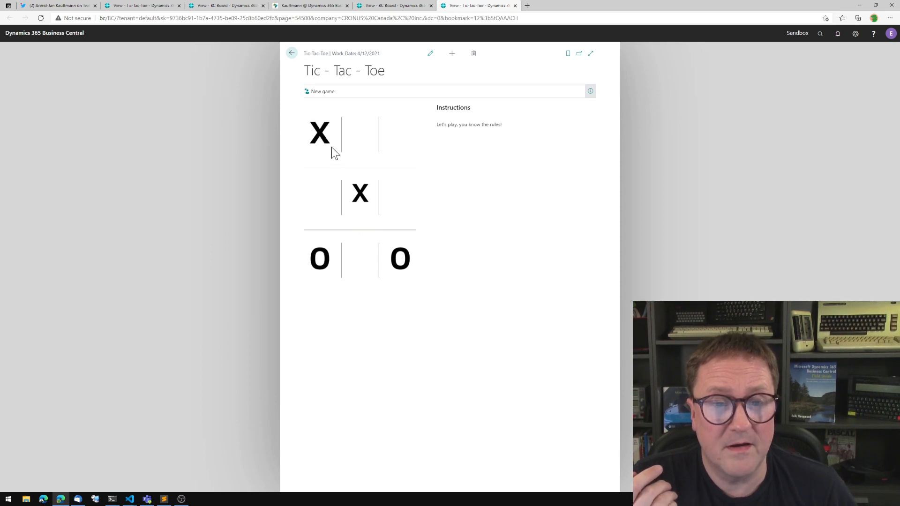
{"action": "mouse_move", "coordinate": [327, 201]}
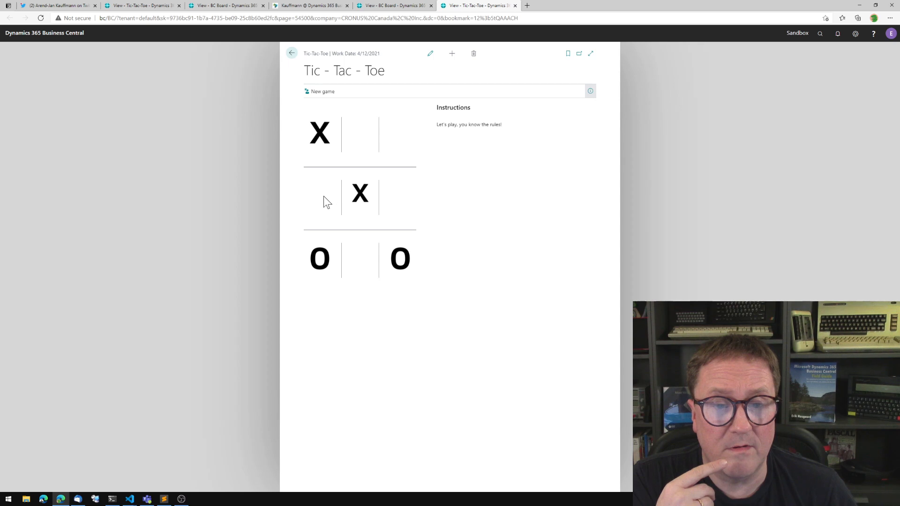
Place an X in the middle-left square, then dismiss the Computer Wins message.
{"action": "left_click", "coordinate": [319, 196]}
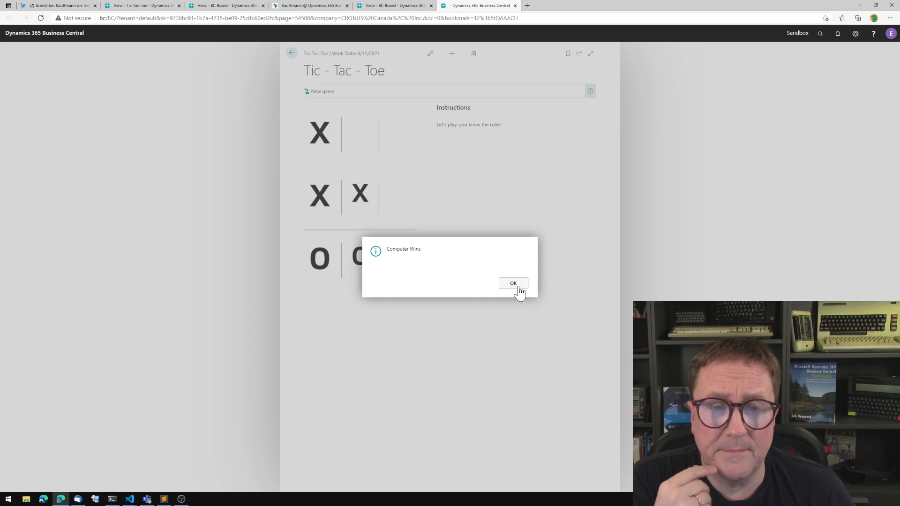
{"action": "left_click", "coordinate": [513, 283]}
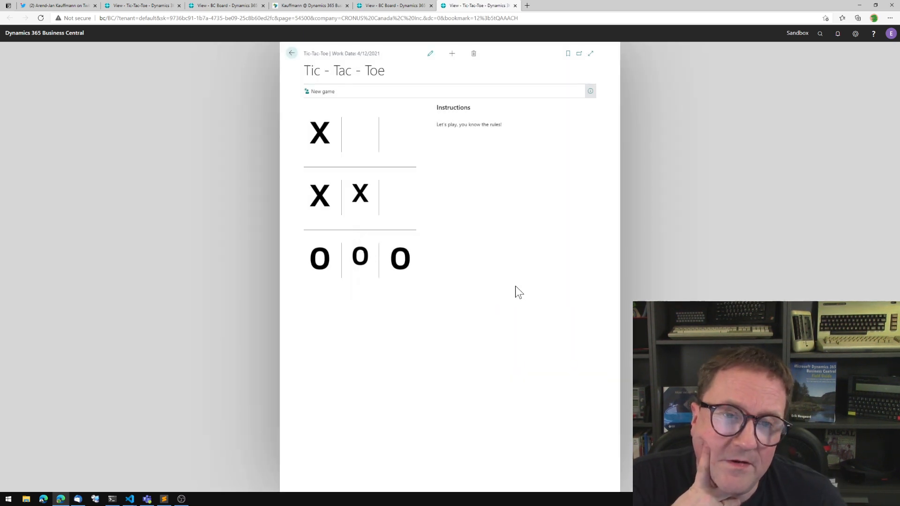
{"action": "mouse_move", "coordinate": [369, 219]}
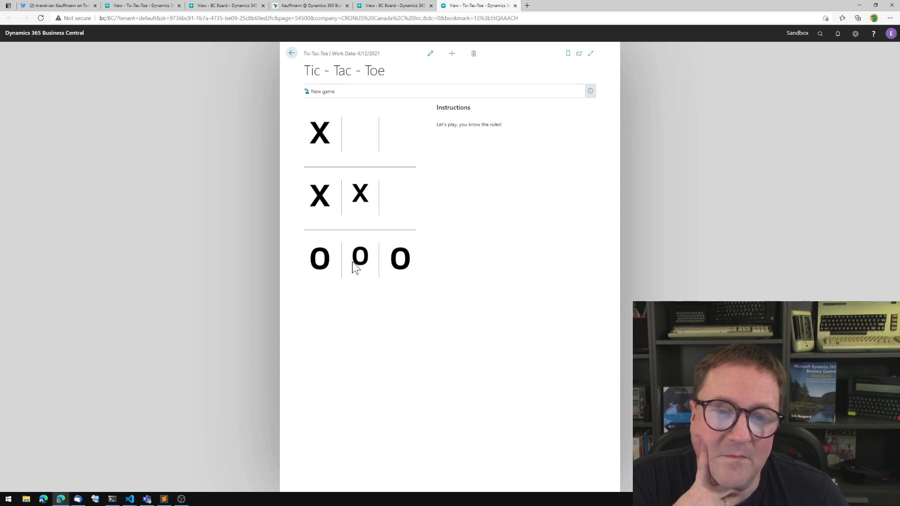
{"action": "mouse_move", "coordinate": [366, 171]}
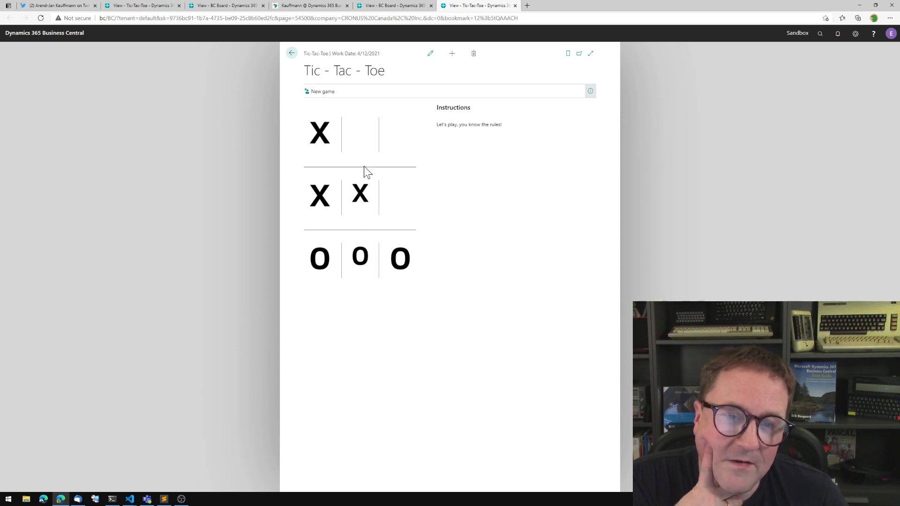
{"action": "mouse_move", "coordinate": [338, 180]}
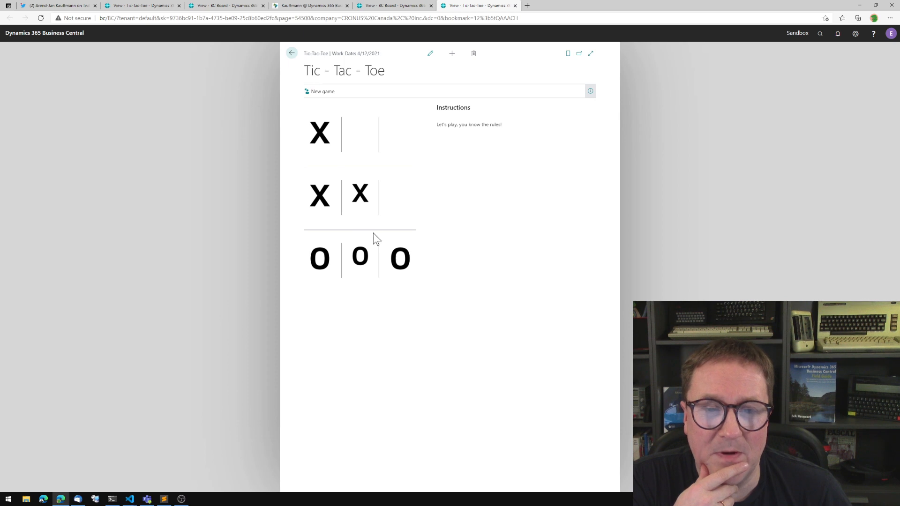
{"action": "mouse_move", "coordinate": [366, 206]}
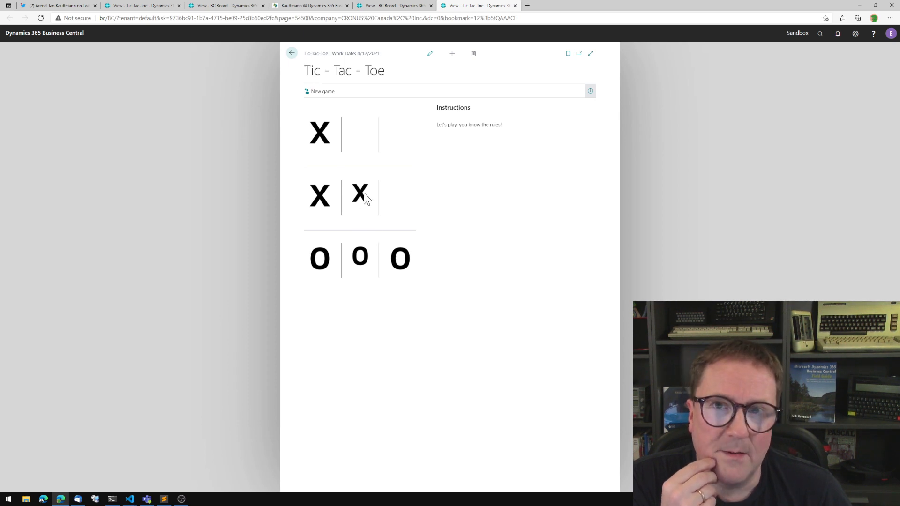
{"action": "mouse_move", "coordinate": [233, 14]}
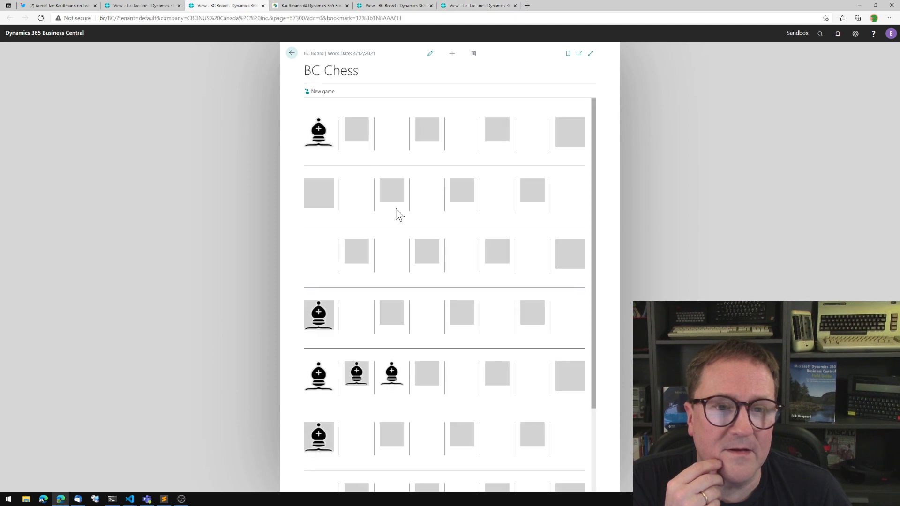
{"action": "mouse_move", "coordinate": [335, 161]}
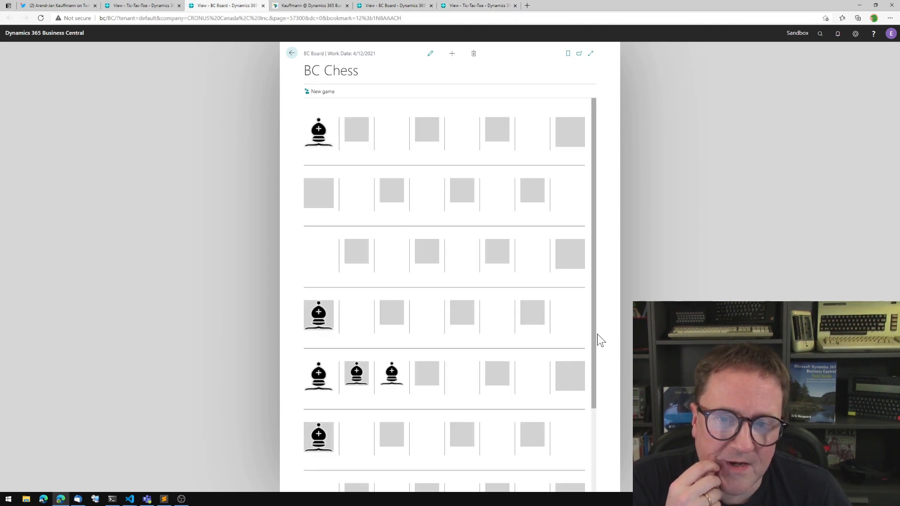
{"action": "mouse_move", "coordinate": [408, 388]}
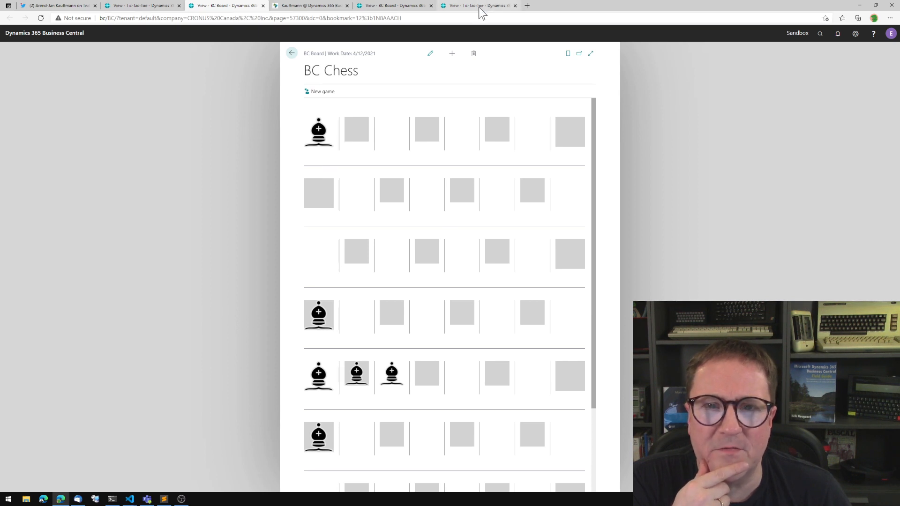
Leave the BC Chess board for the Tic-Tac-Toe tab, then return to Game Engine.al in VS Code.
{"action": "left_click", "coordinate": [476, 6]}
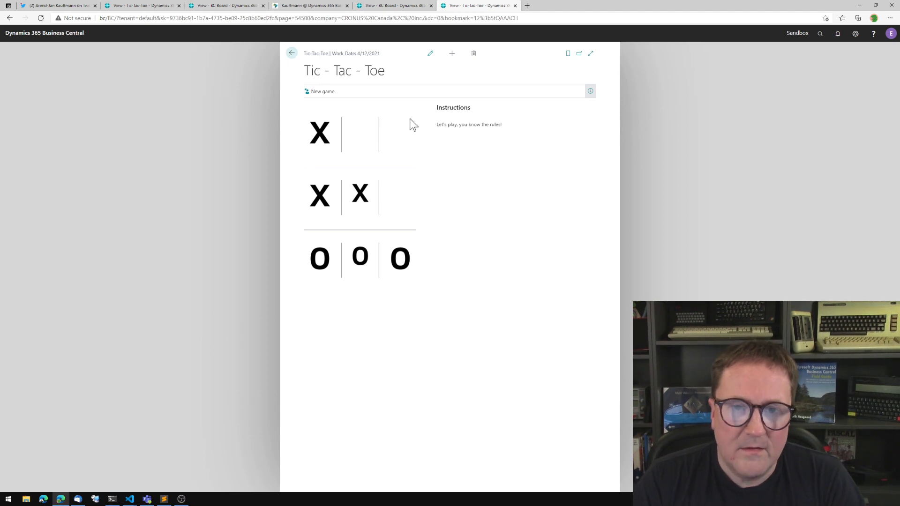
{"action": "left_click", "coordinate": [130, 498]}
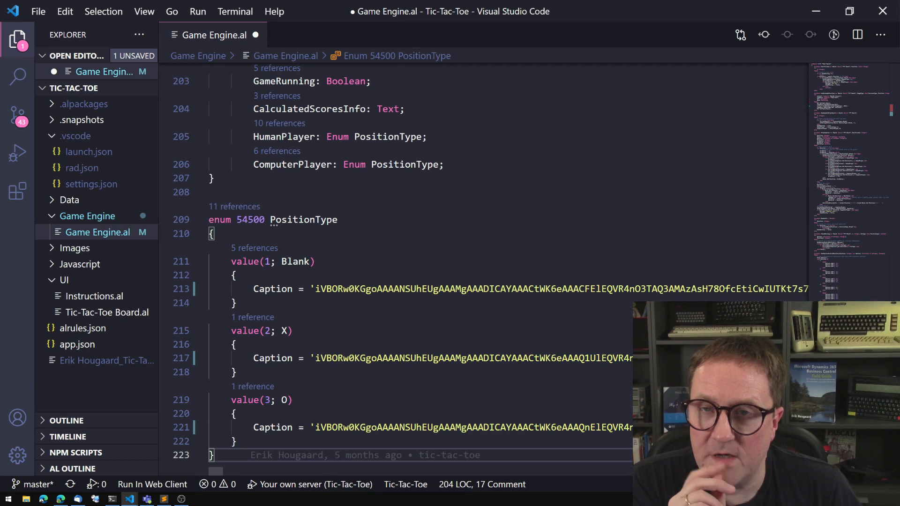
{"action": "mouse_move", "coordinate": [164, 205]}
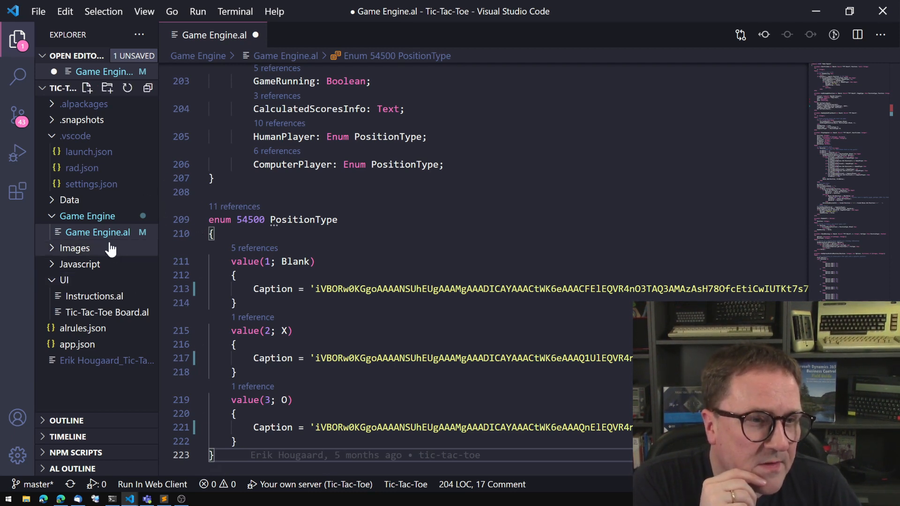
{"action": "mouse_move", "coordinate": [98, 317]}
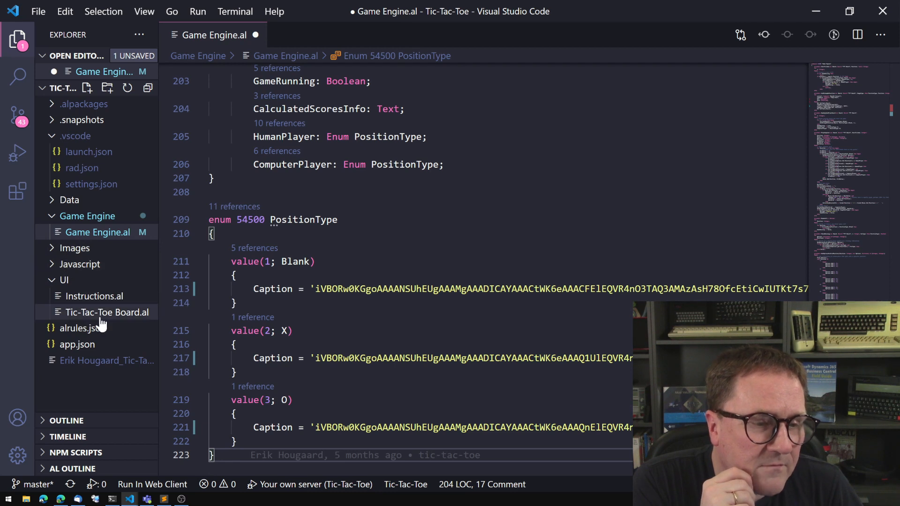